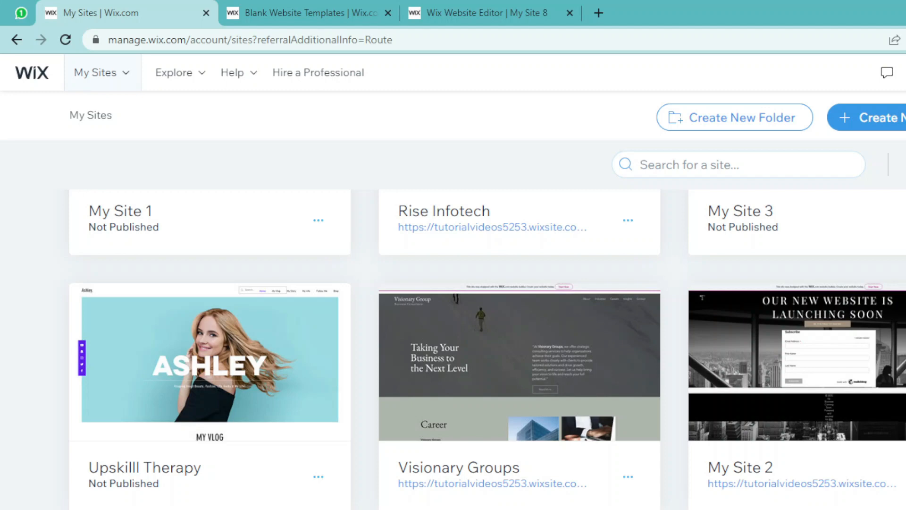
# Begin a new site from the My Sites dashboard, reaching the template gallery.
pyautogui.click(306, 12)
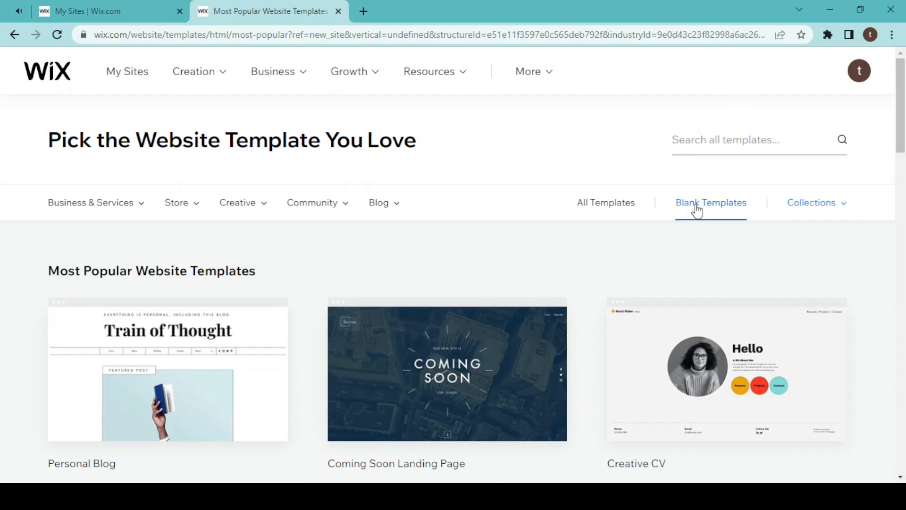
# Filter to Blank Templates and start editing the Start from Scratch template.
pyautogui.click(710, 202)
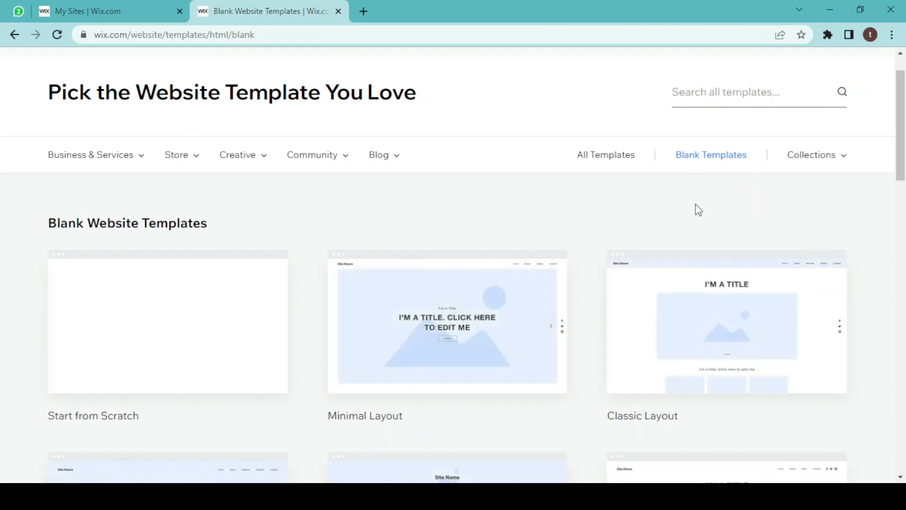
pyautogui.moveTo(168, 323)
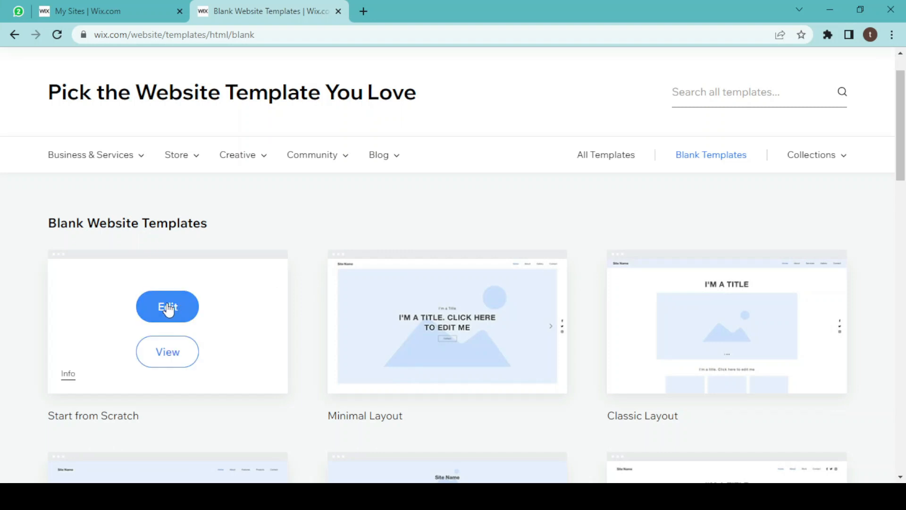
pyautogui.click(167, 305)
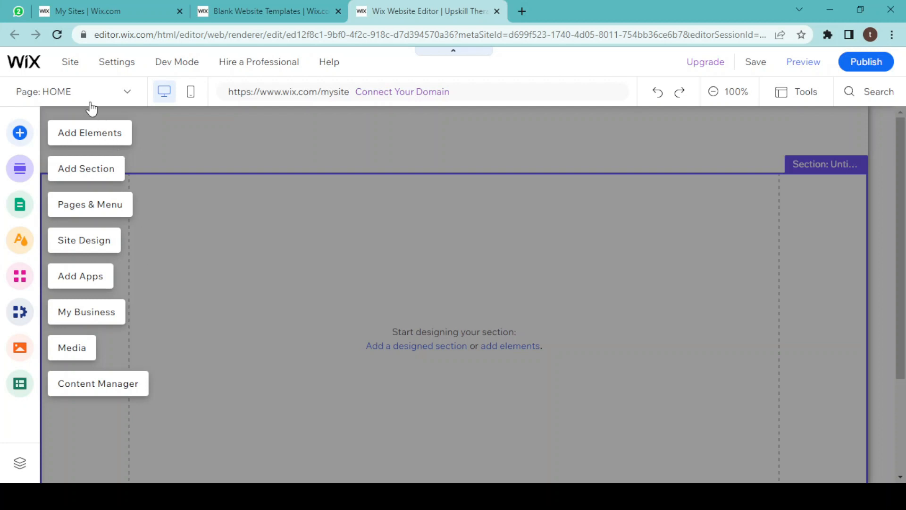
pyautogui.moveTo(115, 128)
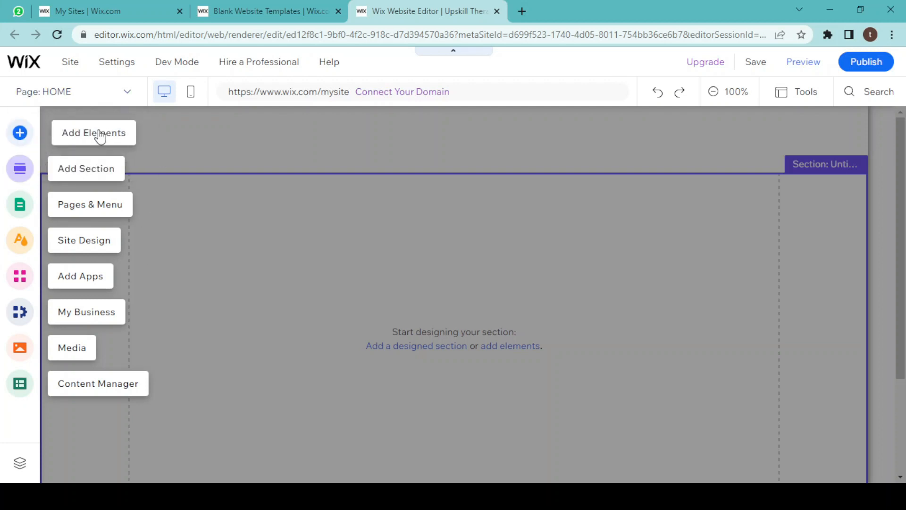
# Search the Add Elements panel for 'wix forum' to locate the Wix Forum app.
pyautogui.click(93, 133)
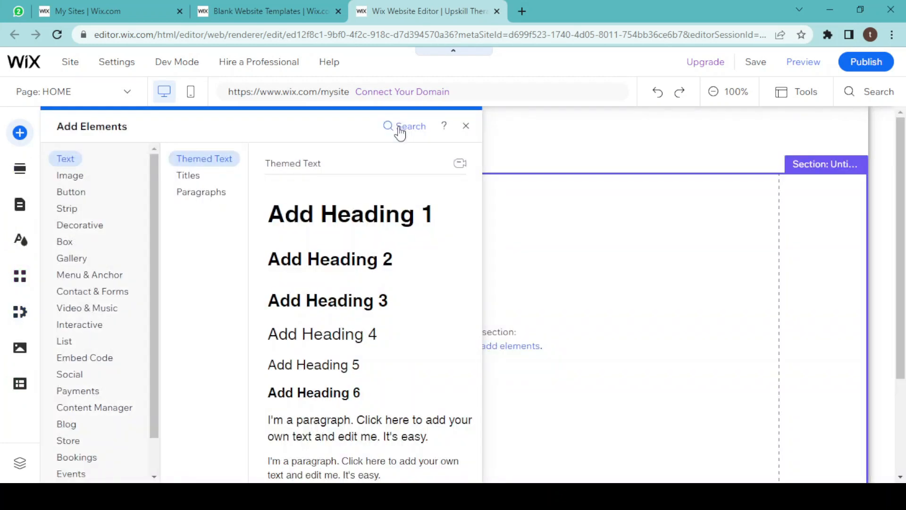
pyautogui.click(870, 91)
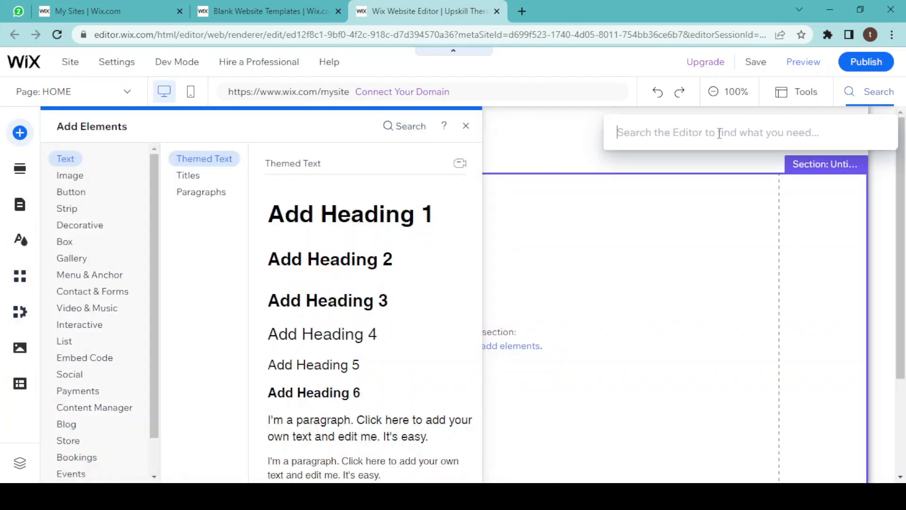
pyautogui.write('wix')
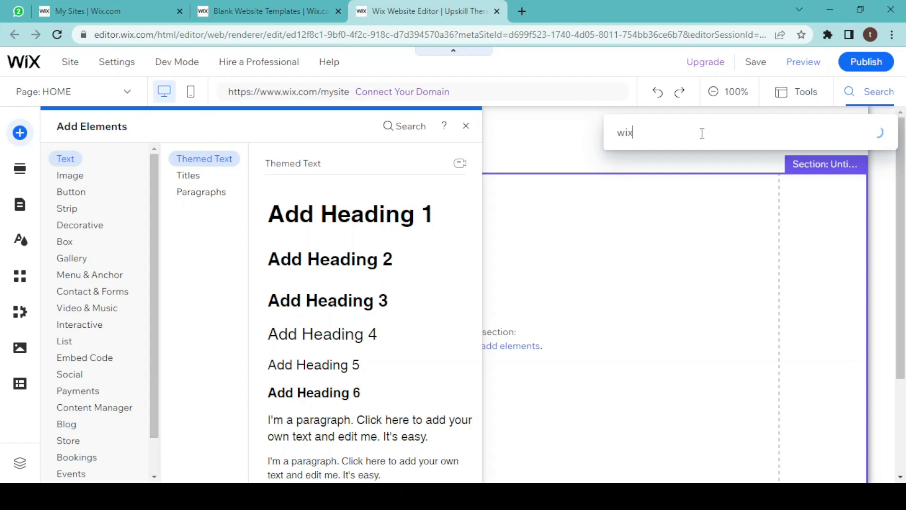
pyautogui.write('forum')
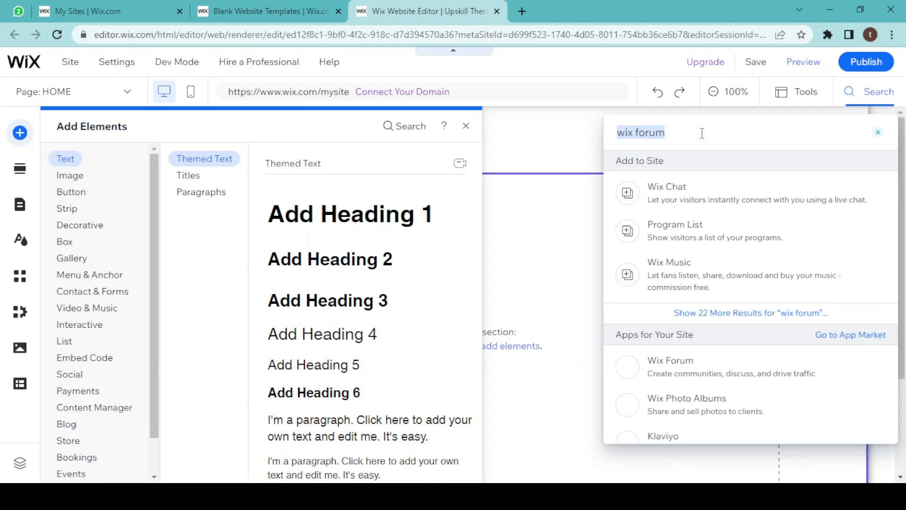
pyautogui.moveTo(681, 373)
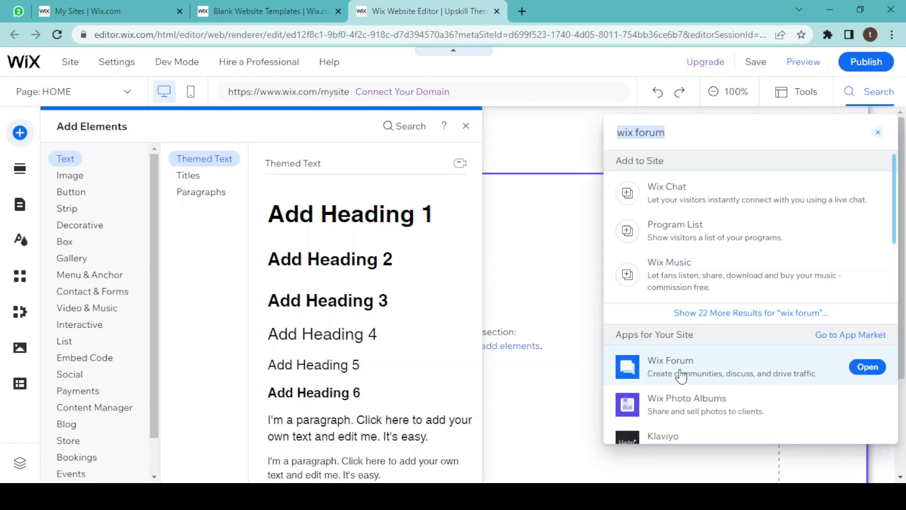
# View Wix Forum's App Market details and add it to the site.
pyautogui.click(466, 125)
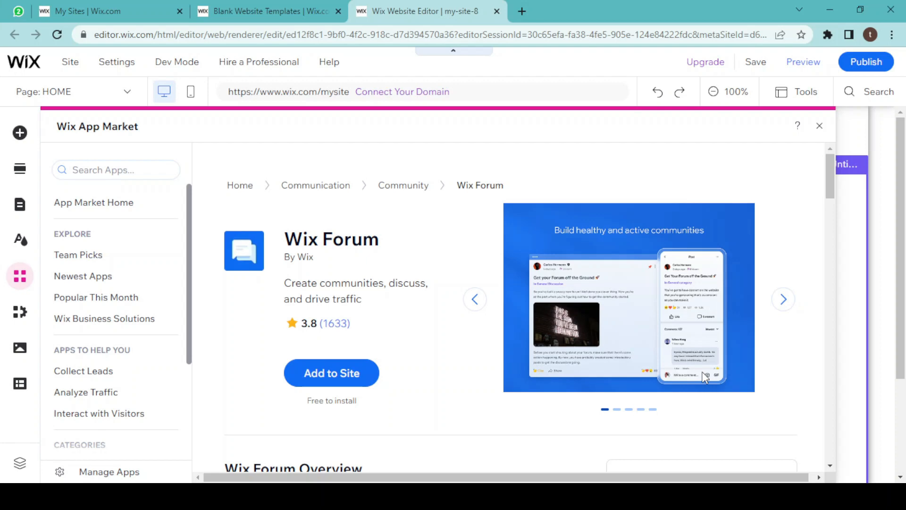
pyautogui.moveTo(509, 342)
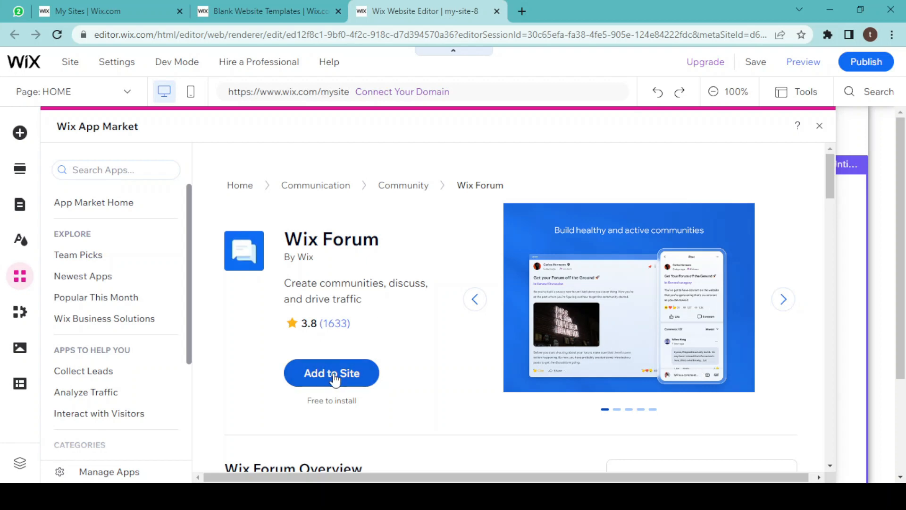
pyautogui.click(332, 373)
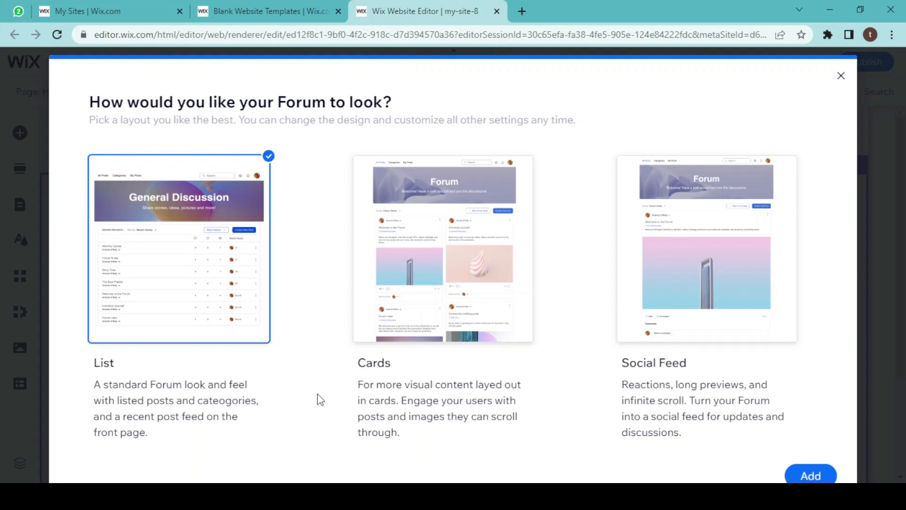
pyautogui.moveTo(370, 350)
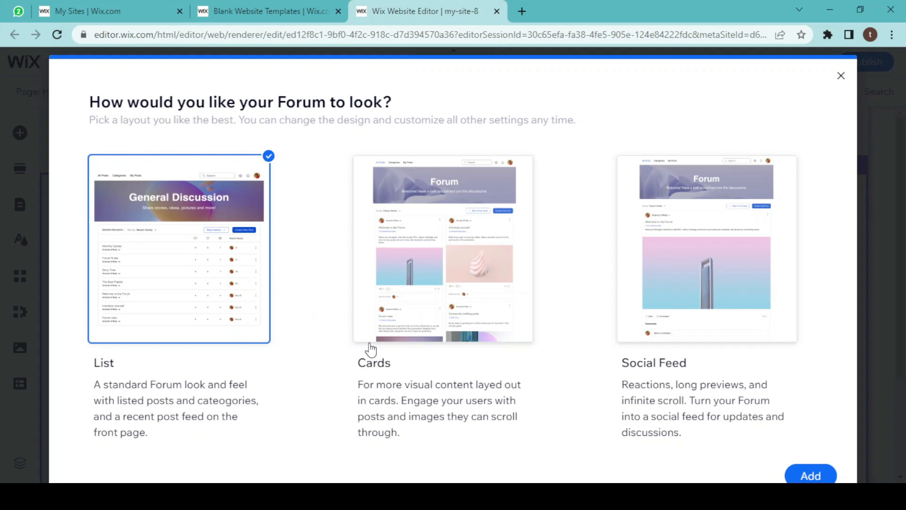
pyautogui.moveTo(581, 417)
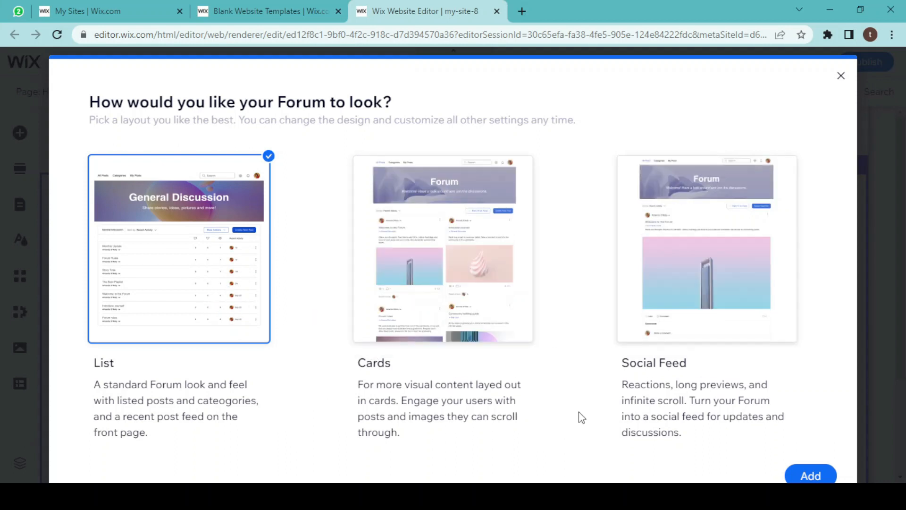
pyautogui.moveTo(244, 336)
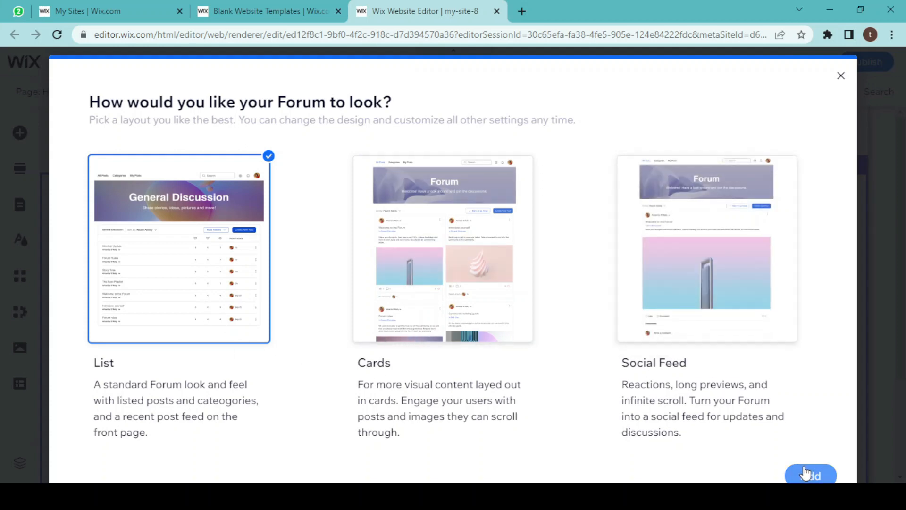
# Confirm the forum with the List layout, creating a new Forum page.
pyautogui.click(809, 474)
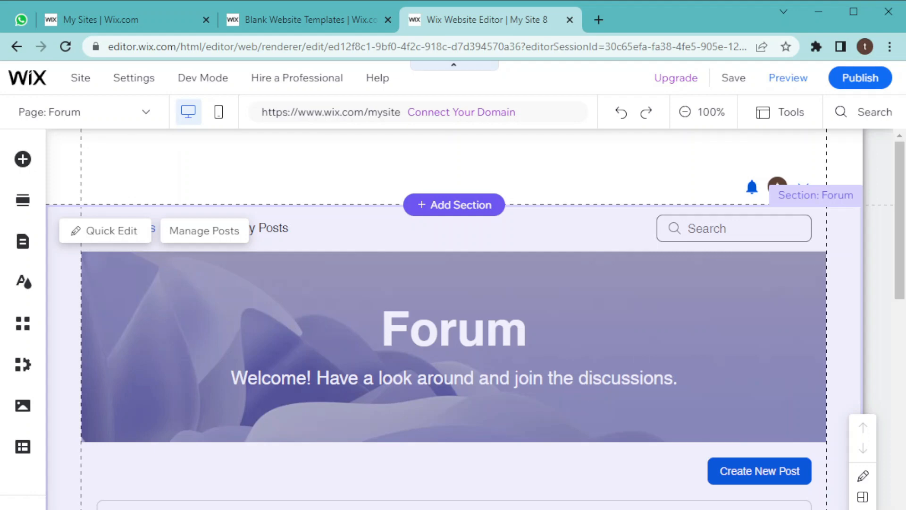
pyautogui.scroll(-3)
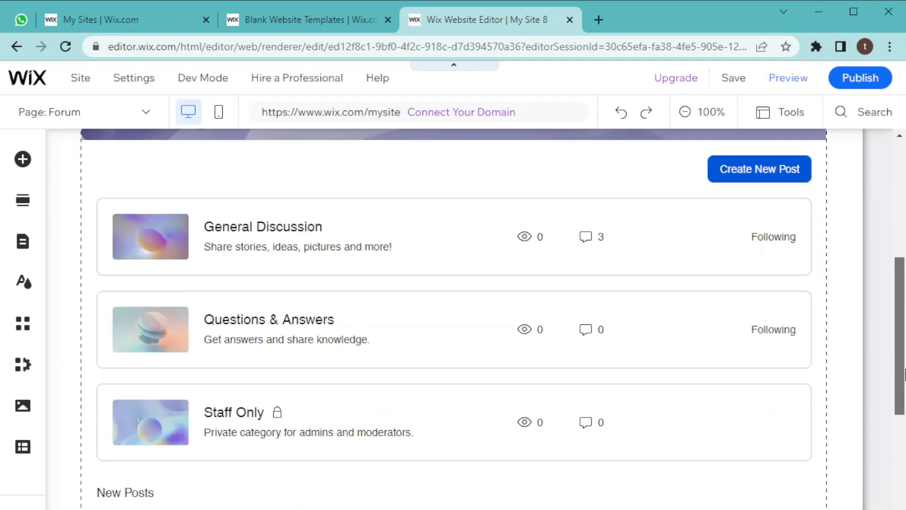
pyautogui.scroll(3)
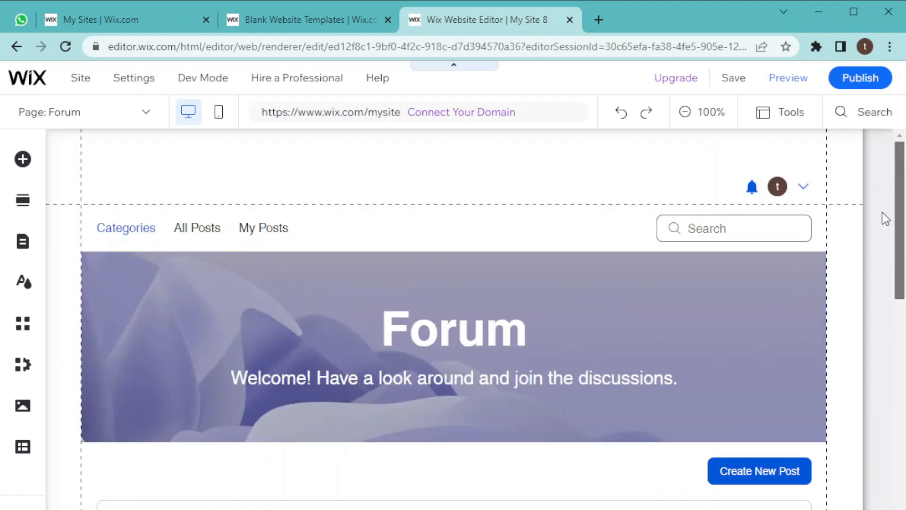
pyautogui.moveTo(788, 77)
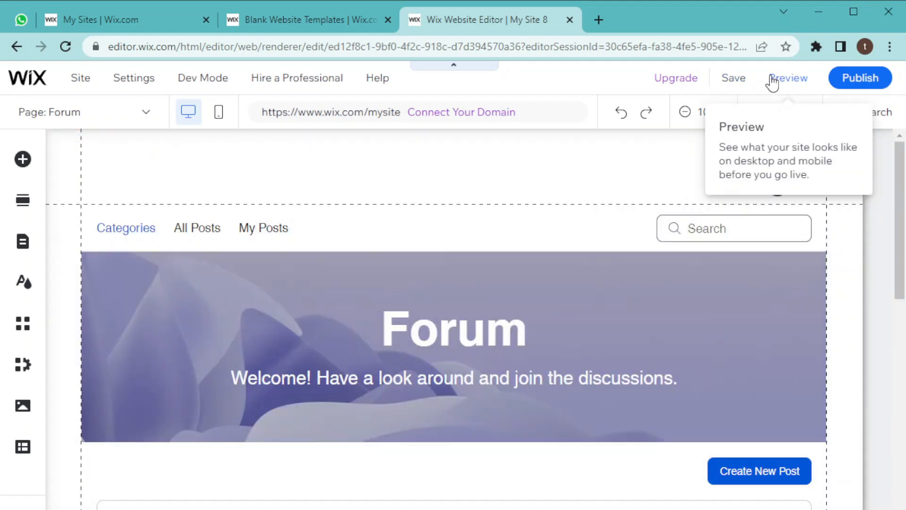
pyautogui.click(788, 77)
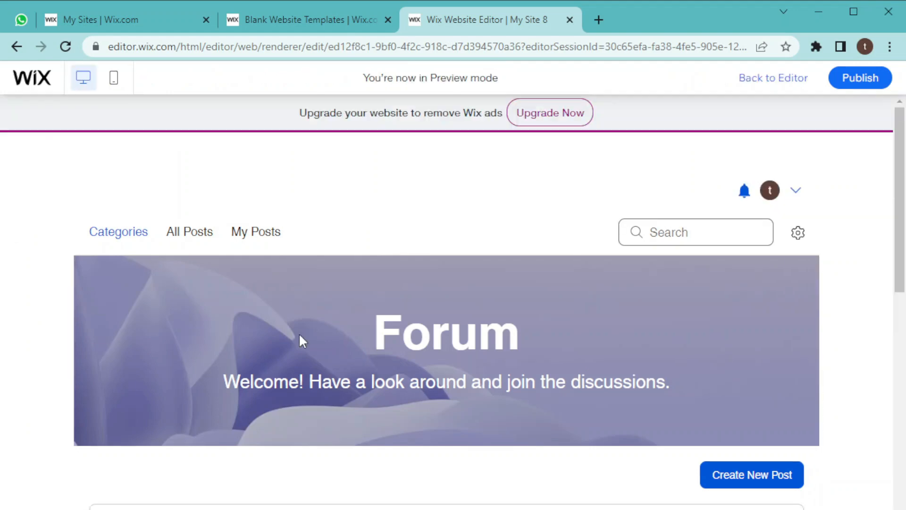
pyautogui.moveTo(352, 330)
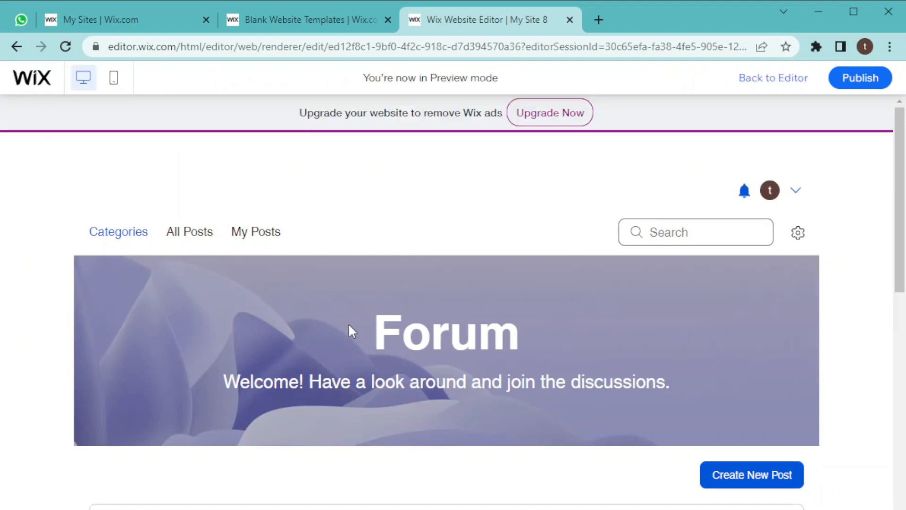
pyautogui.moveTo(425, 377)
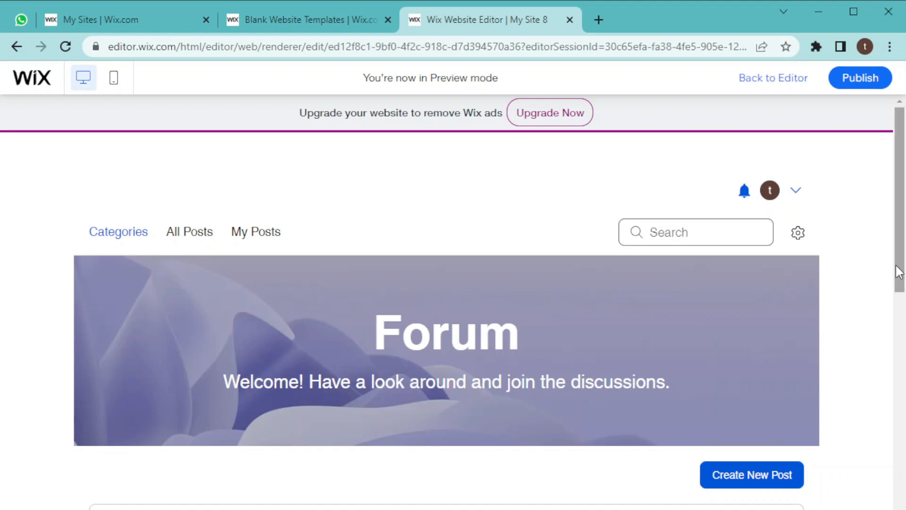
pyautogui.scroll(-3)
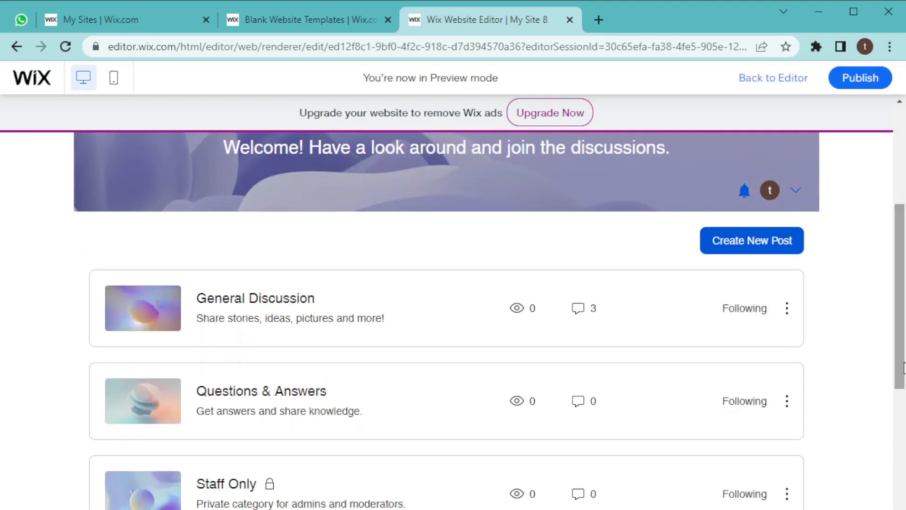
pyautogui.moveTo(359, 454)
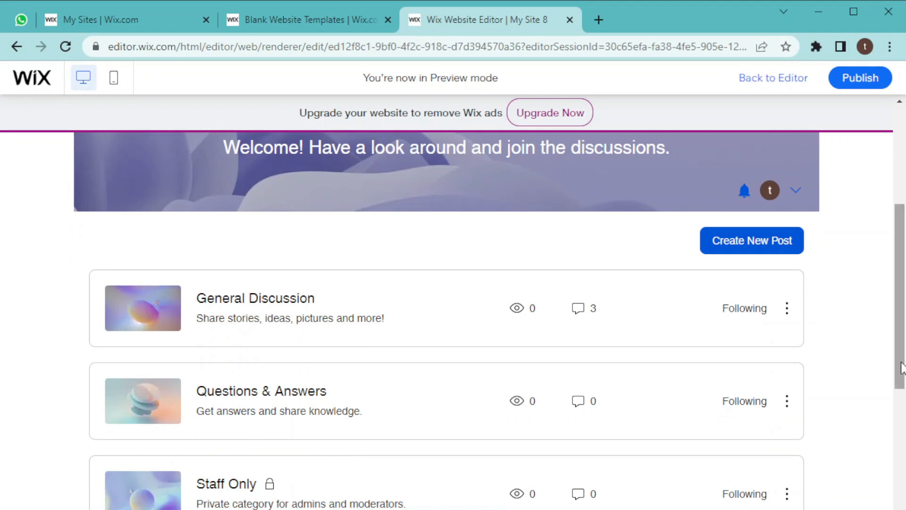
pyautogui.scroll(-3)
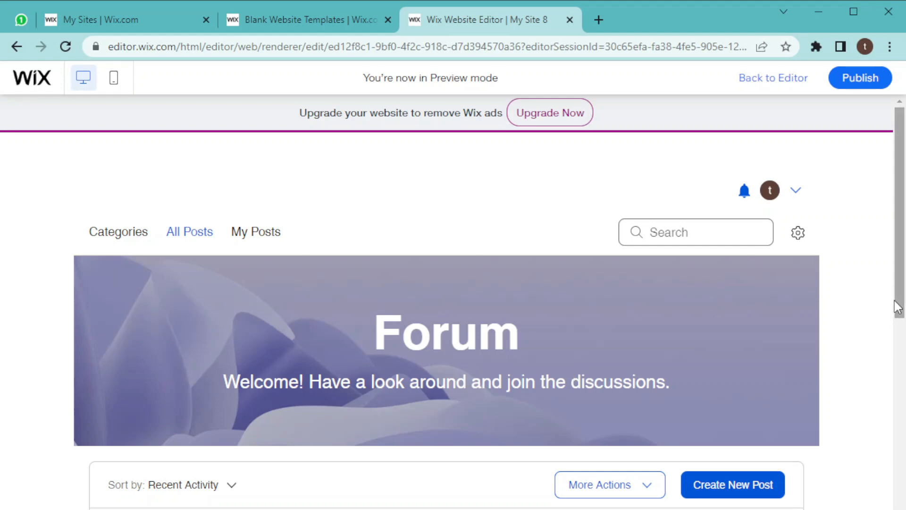
pyautogui.scroll(-3)
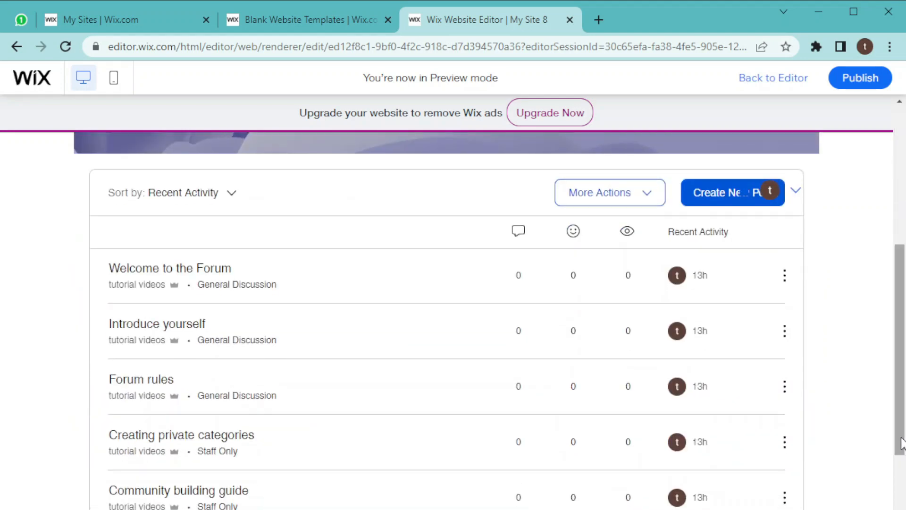
pyautogui.moveTo(635, 228)
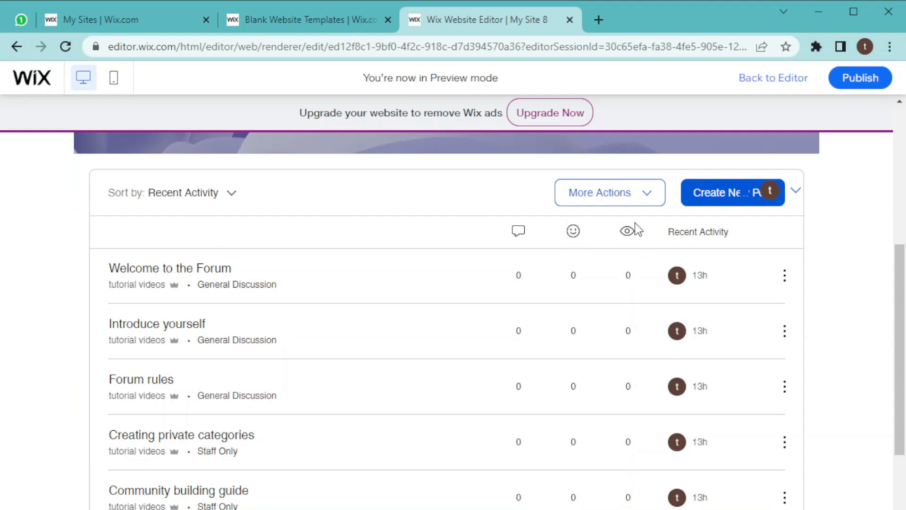
pyautogui.moveTo(646, 178)
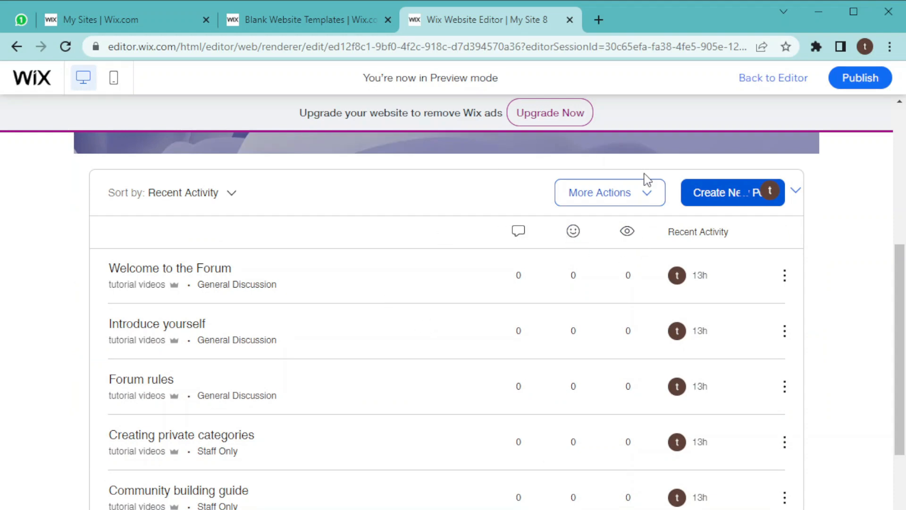
pyautogui.moveTo(729, 275)
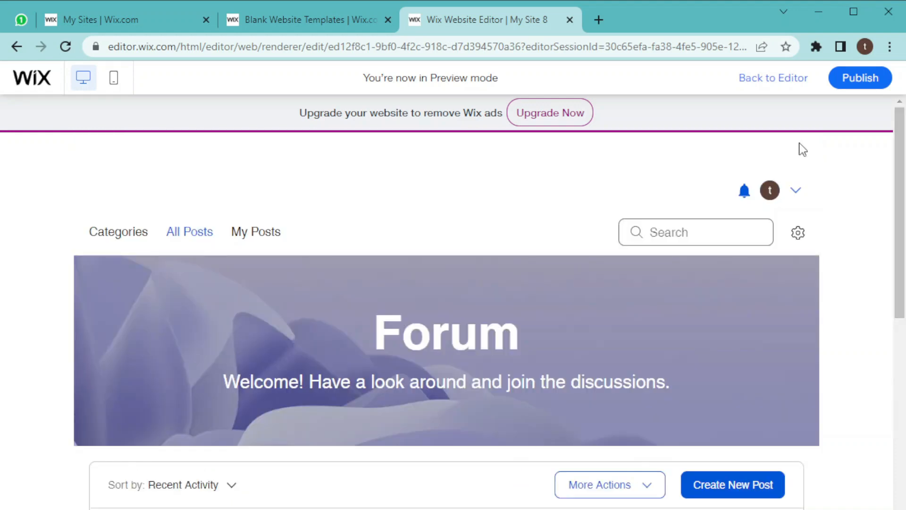
pyautogui.moveTo(774, 86)
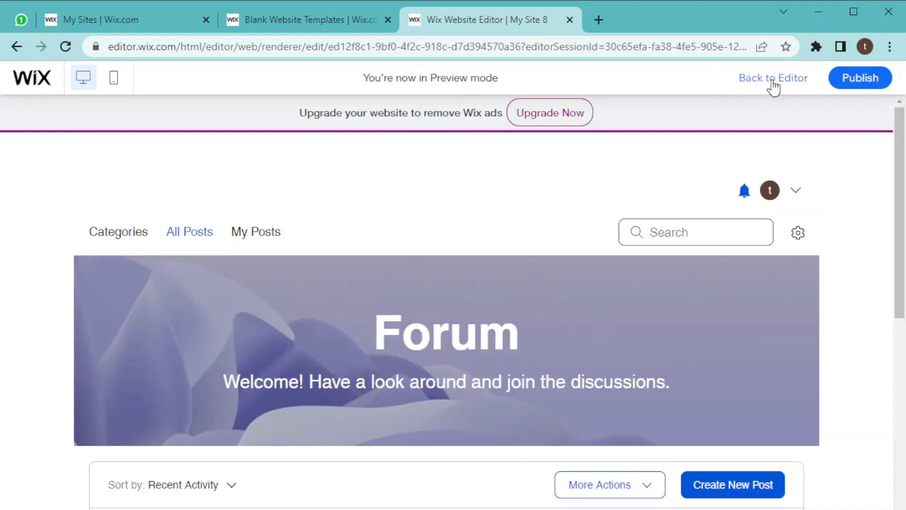
# Return from preview to the editor and show the site and member pages list.
pyautogui.click(774, 77)
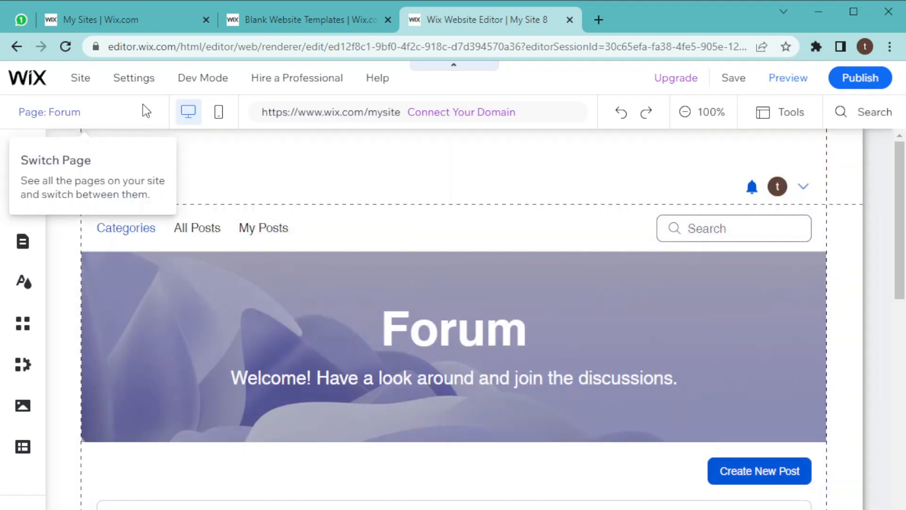
pyautogui.click(49, 111)
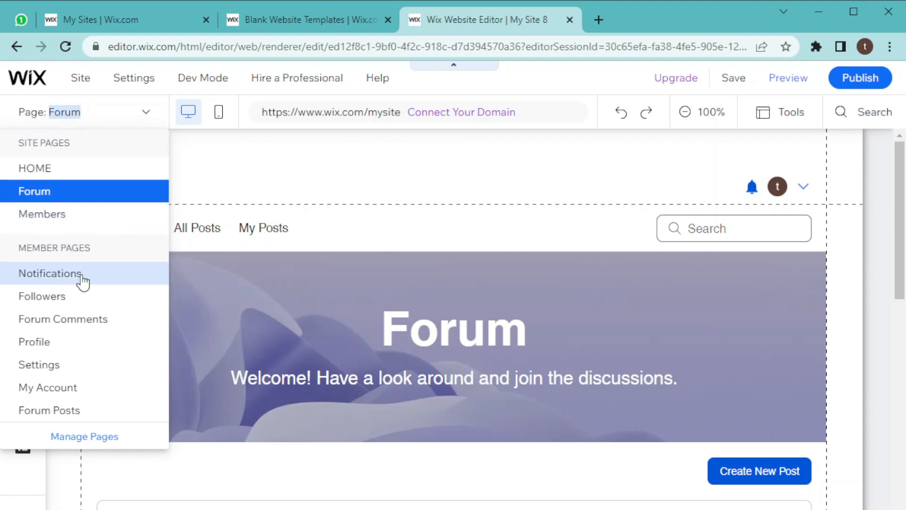
pyautogui.moveTo(46, 346)
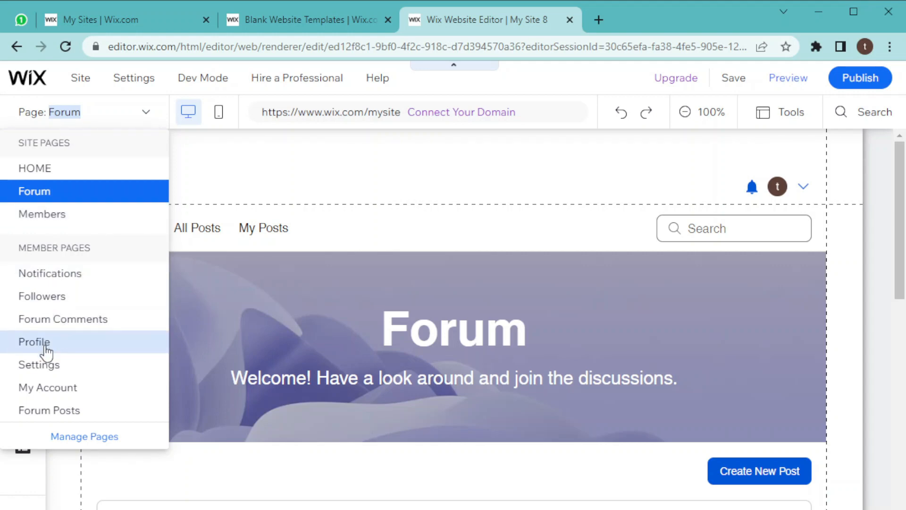
pyautogui.moveTo(60, 387)
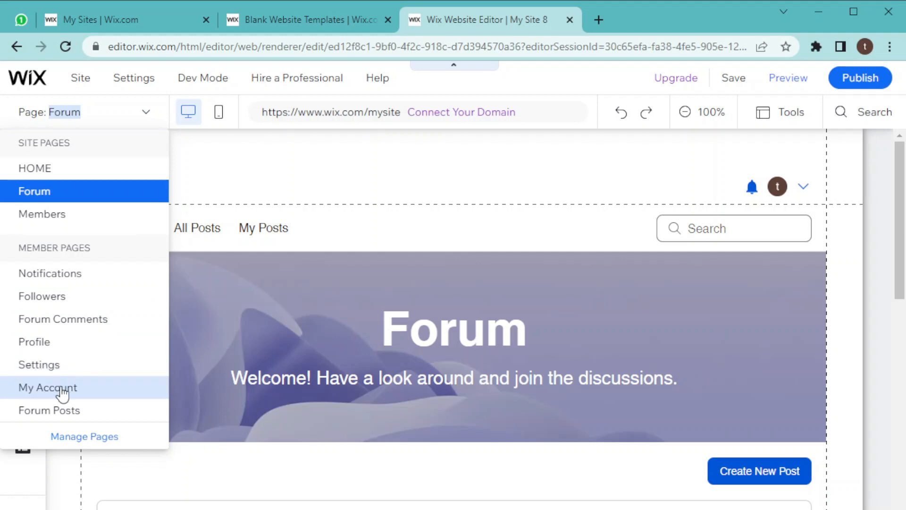
pyautogui.moveTo(85, 359)
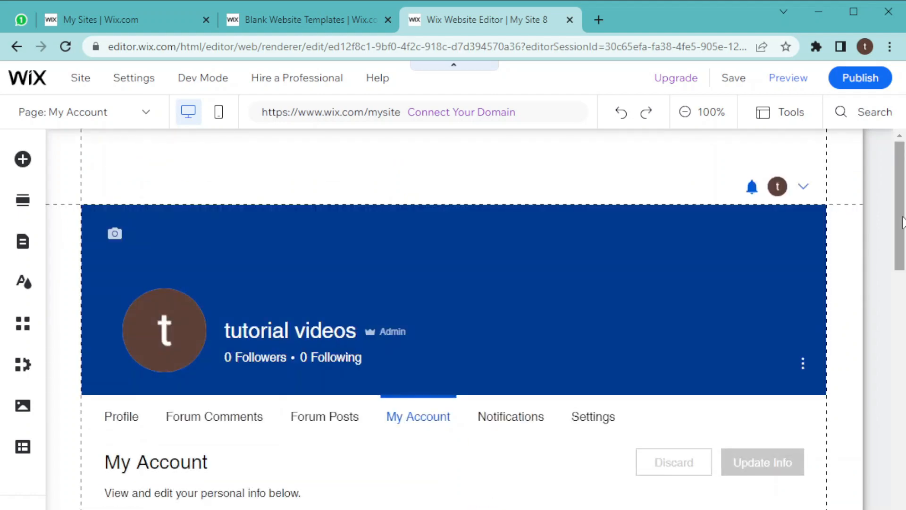
pyautogui.moveTo(788, 77)
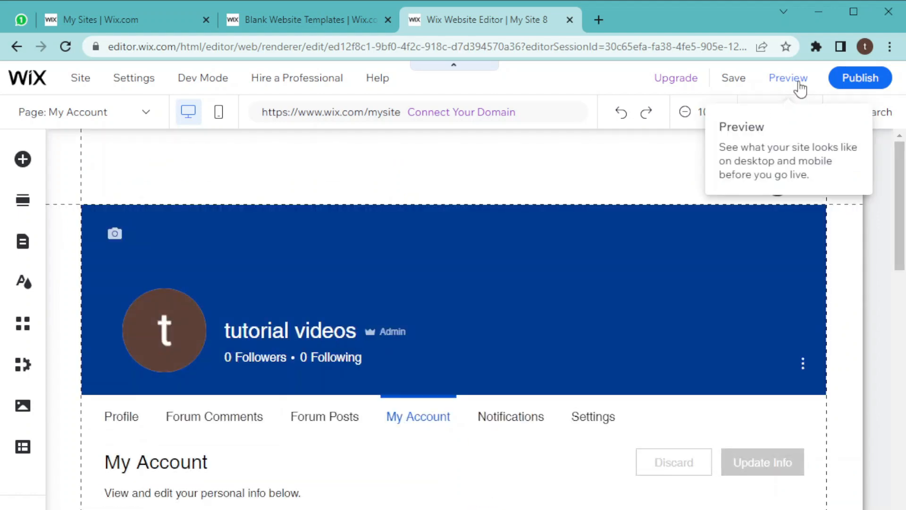
# Preview the My Account page and scroll through its display name and account details.
pyautogui.click(787, 78)
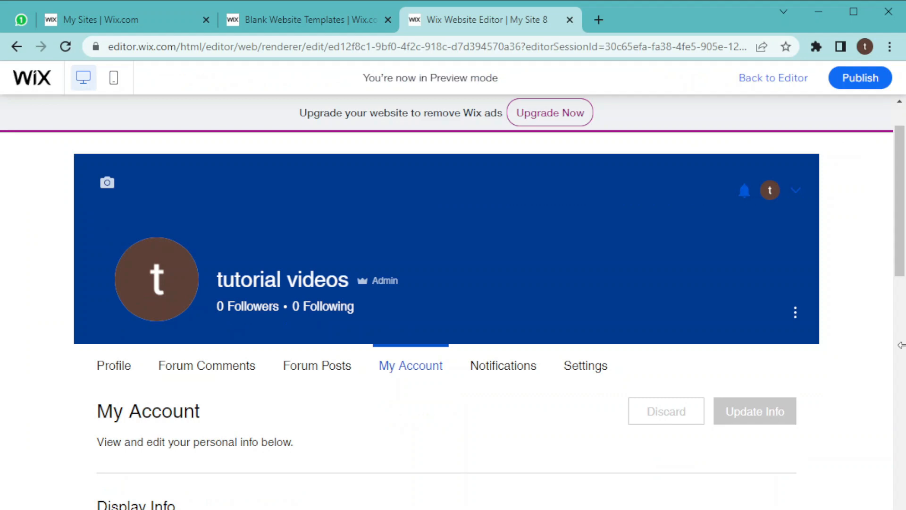
pyautogui.scroll(-3)
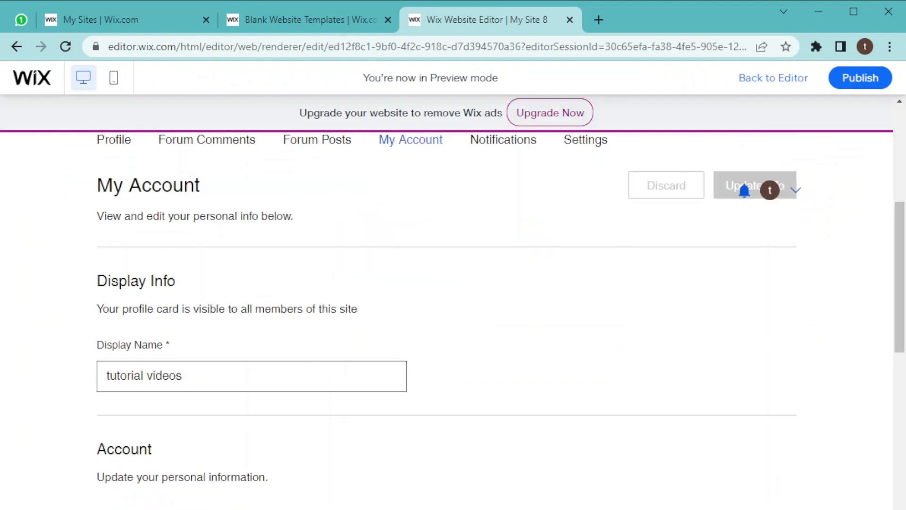
pyautogui.scroll(-3)
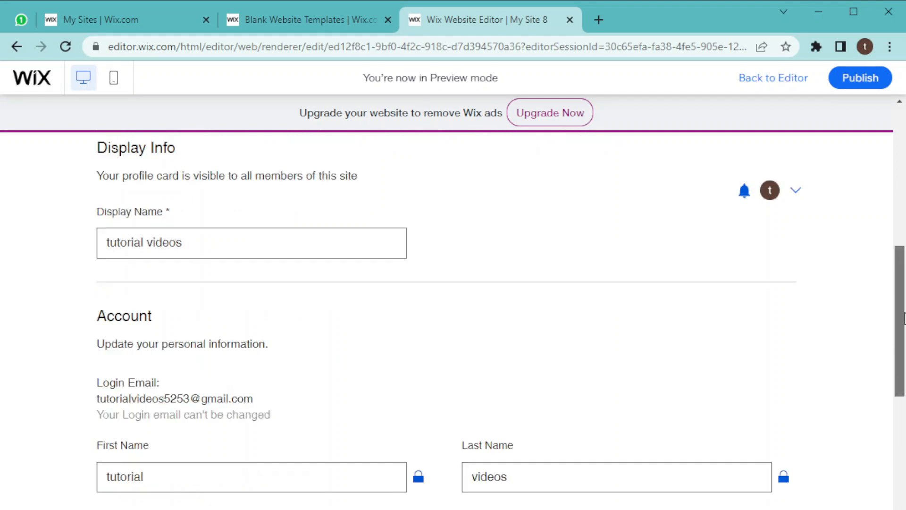
pyautogui.scroll(-3)
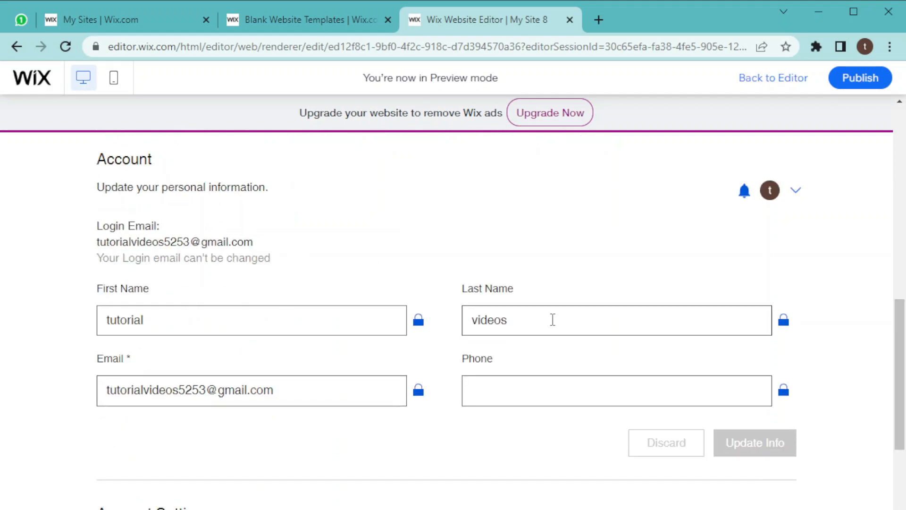
pyautogui.moveTo(831, 393)
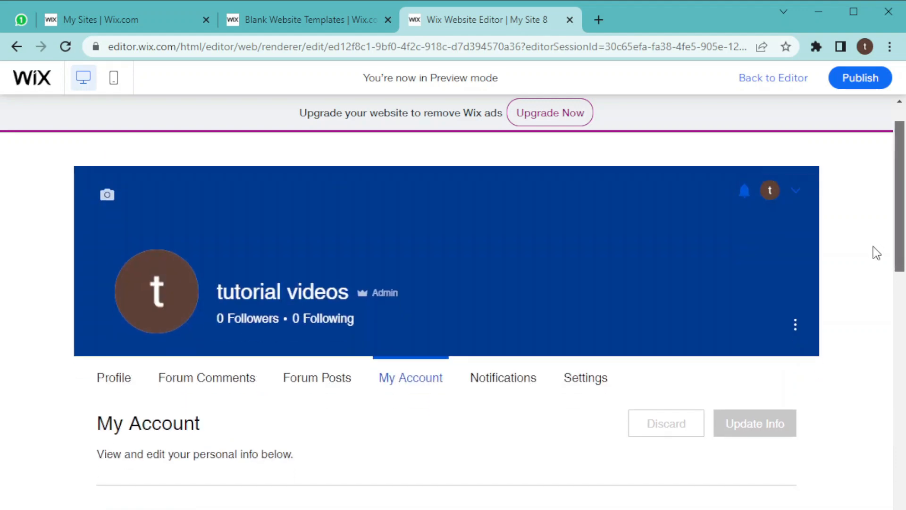
pyautogui.moveTo(317, 378)
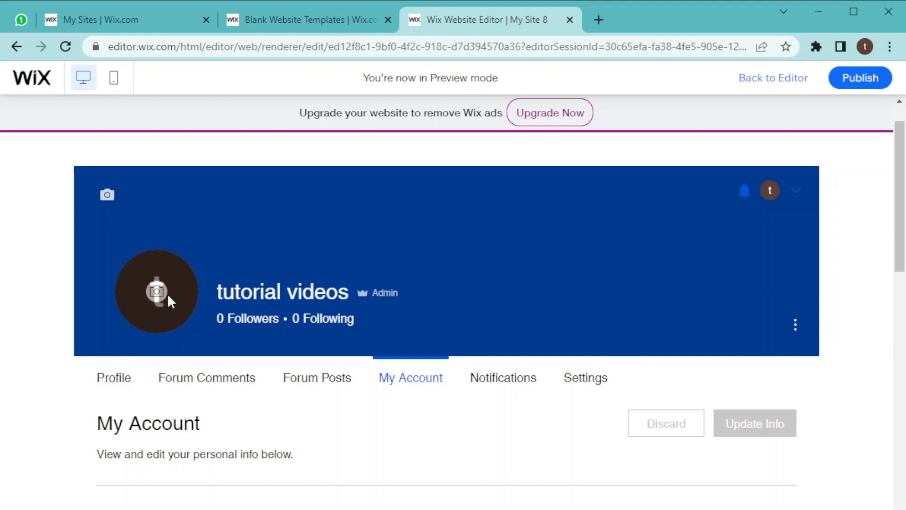
pyautogui.moveTo(159, 305)
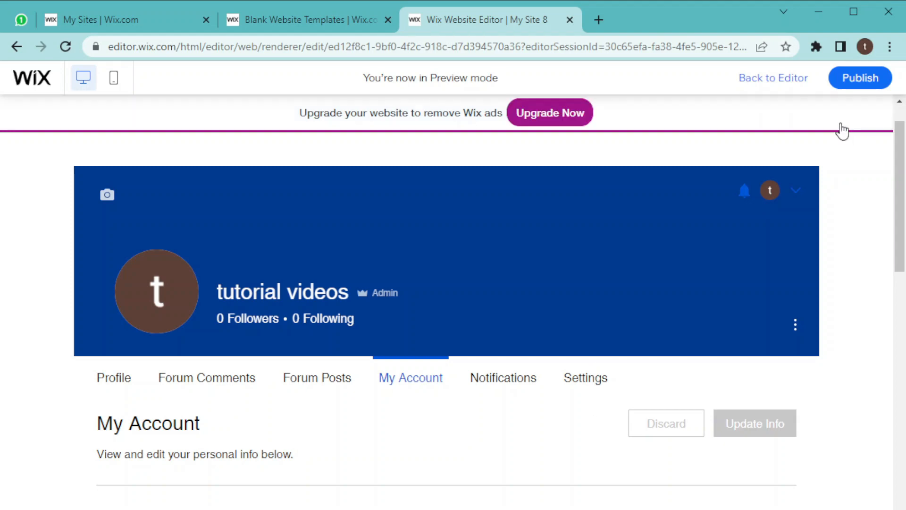
pyautogui.moveTo(859, 77)
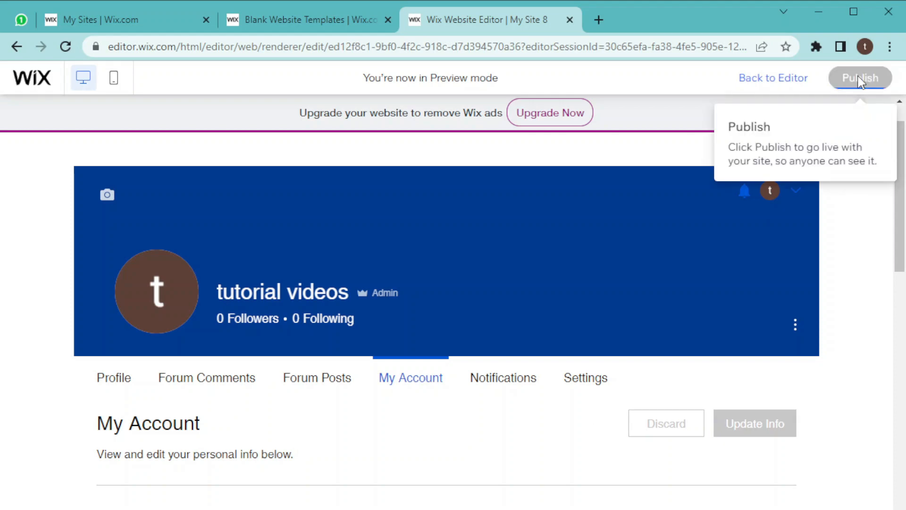
# Publish the site live and dismiss the Congratulations dialog with Done.
pyautogui.click(860, 77)
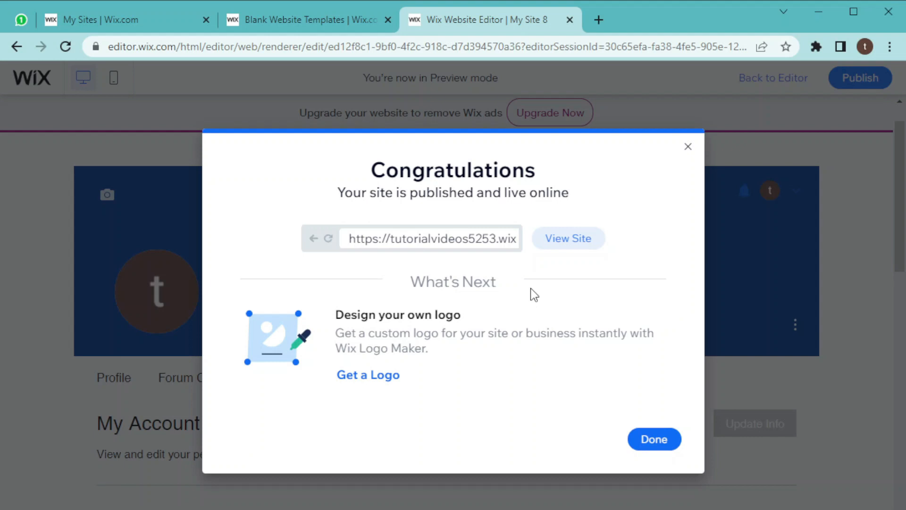
pyautogui.moveTo(527, 273)
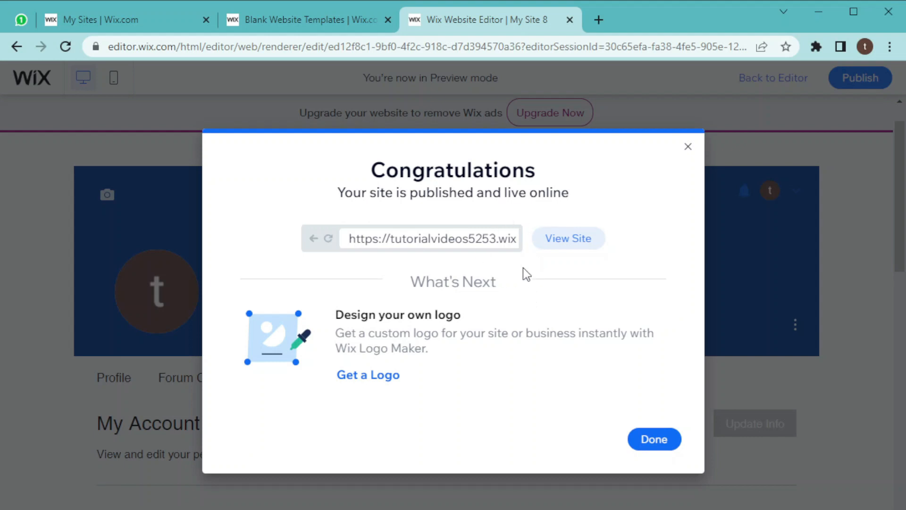
pyautogui.moveTo(532, 298)
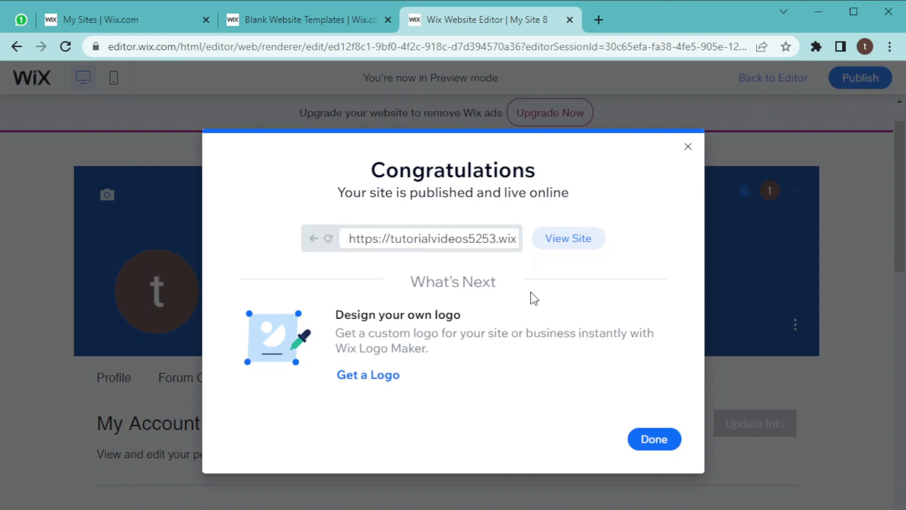
pyautogui.click(654, 439)
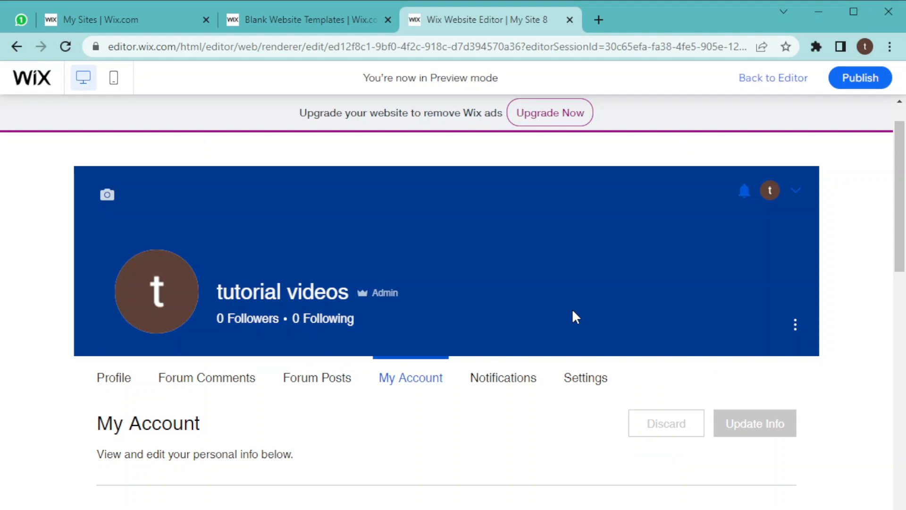